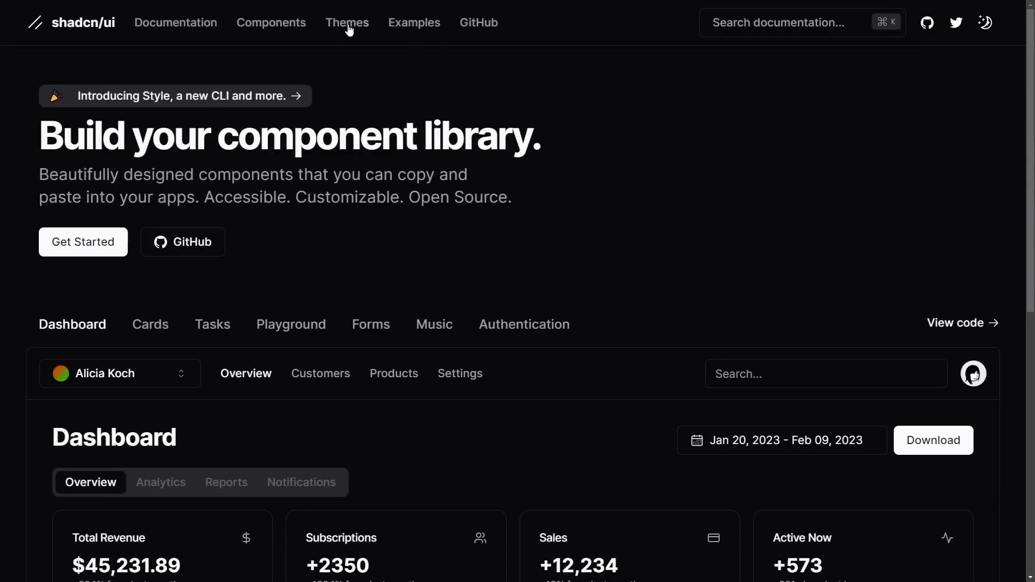
- Go to the shadcn/ui Themes page of hand-picked colour themes
left_click(346, 22)
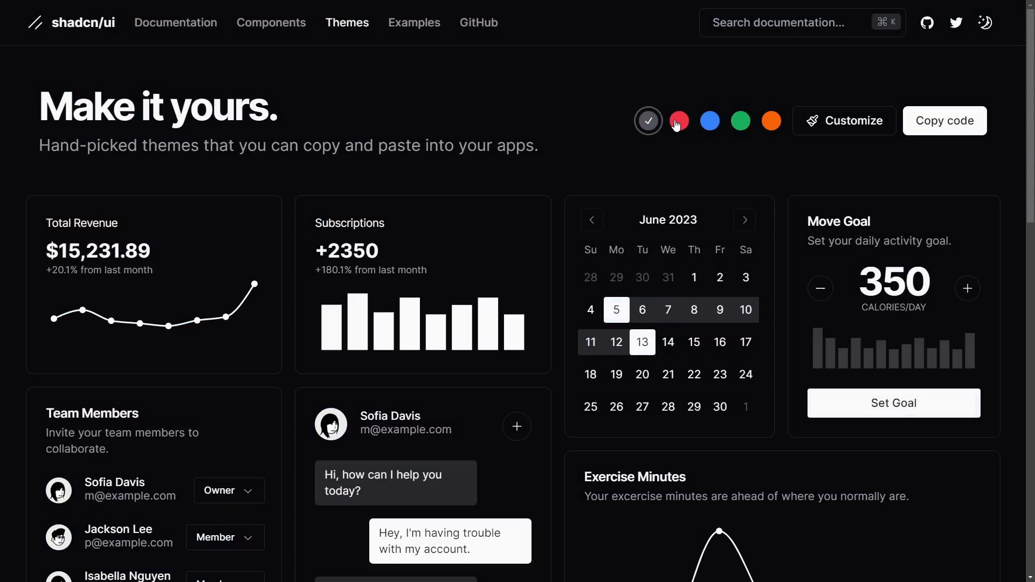
left_click(770, 121)
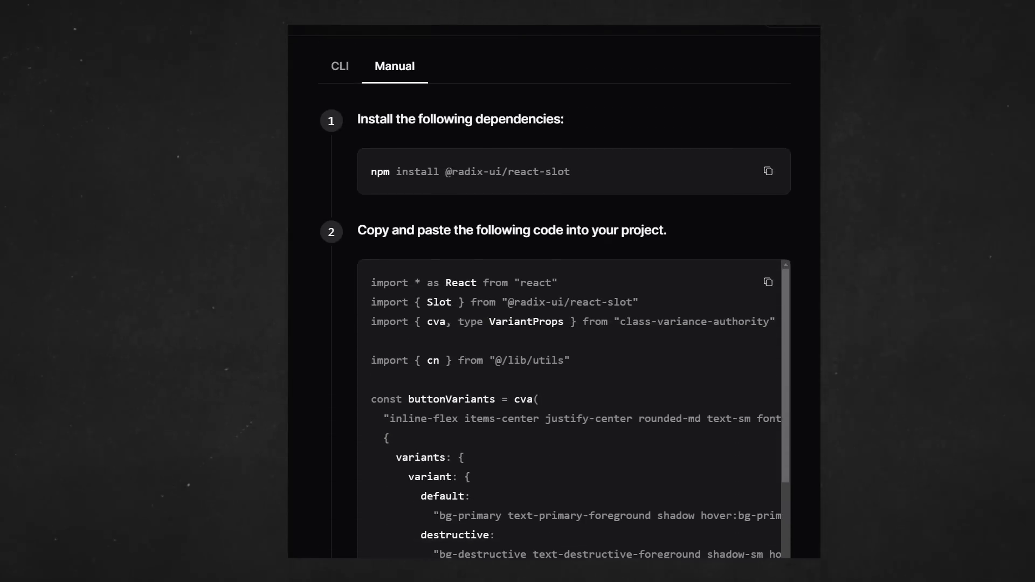
- Select part of the Button component's manual-install source code
double_click(388, 270)
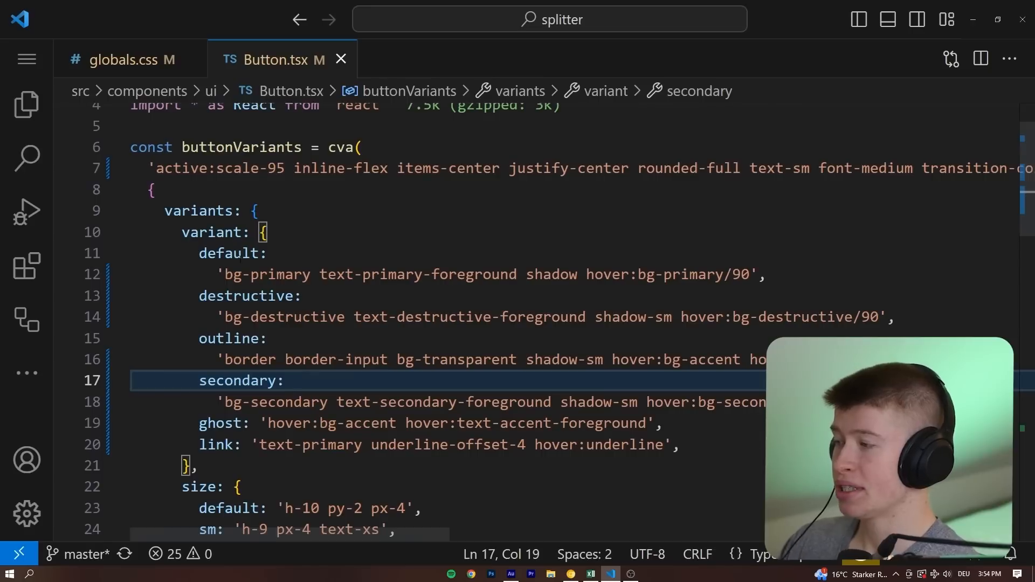
- Select bg-primary in Button.tsx, then place the cursor after globals.css's .dark block
left_click(320, 274)
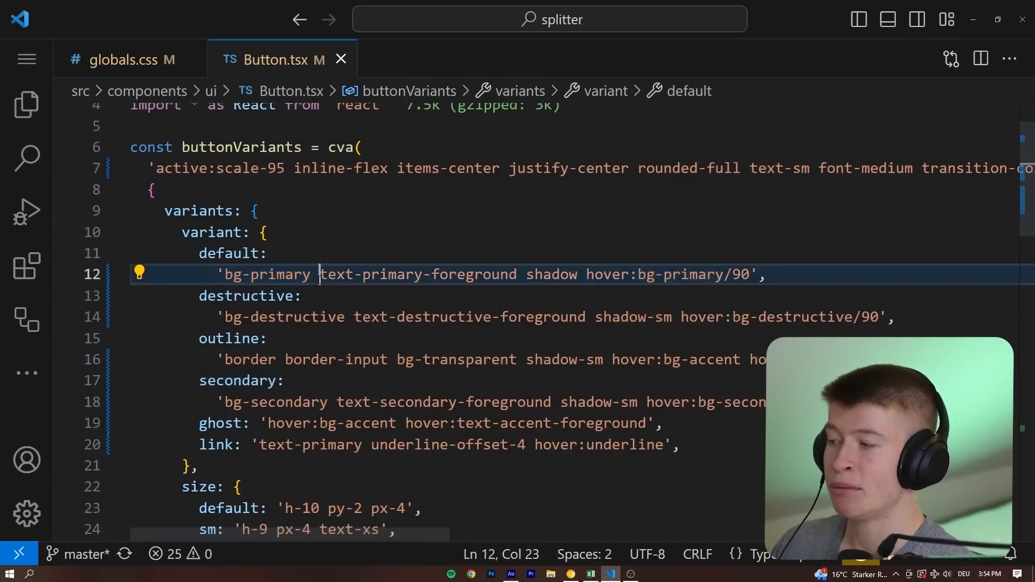
double_click(417, 274)
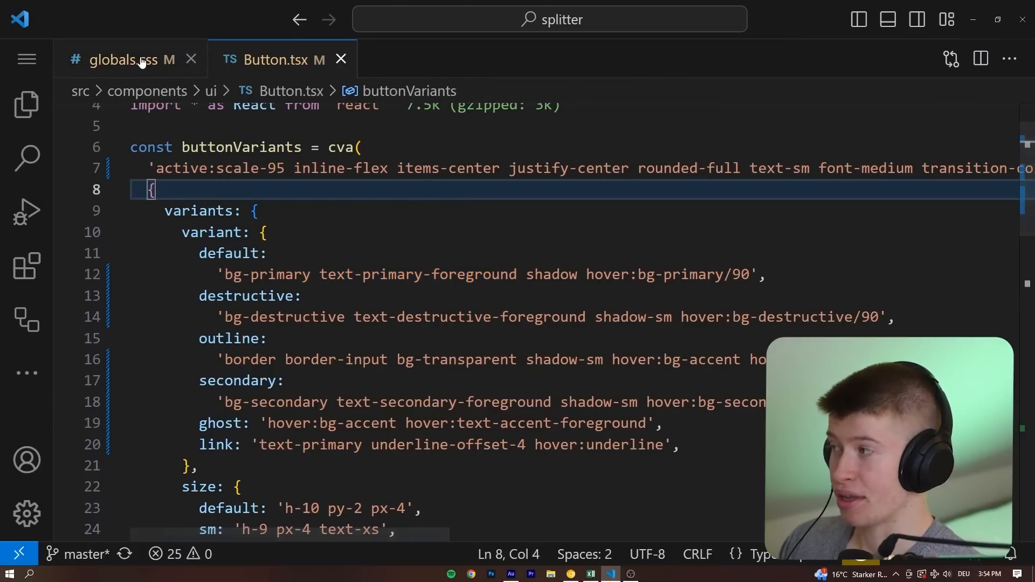
left_click(125, 59)
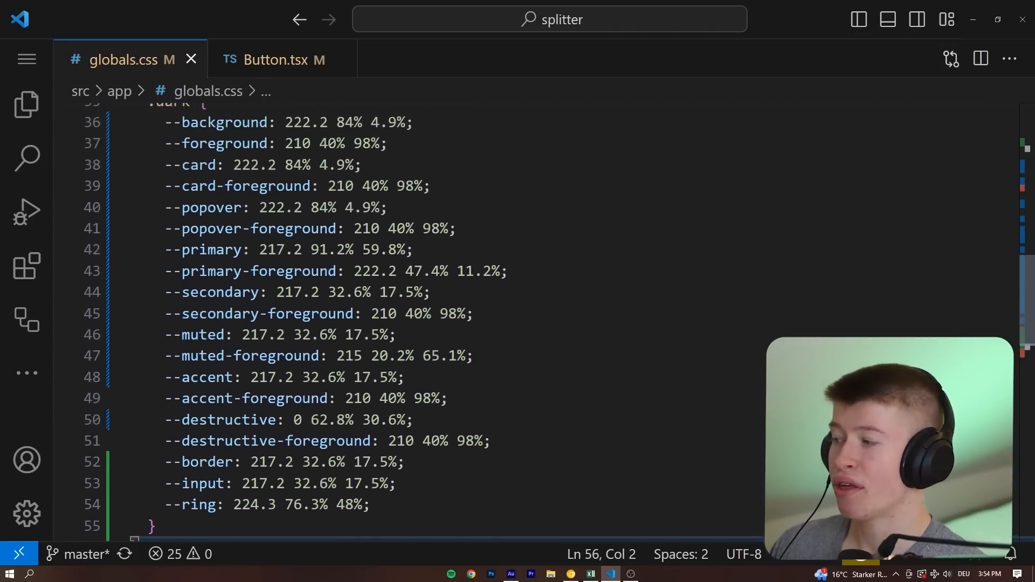
left_click(274, 60)
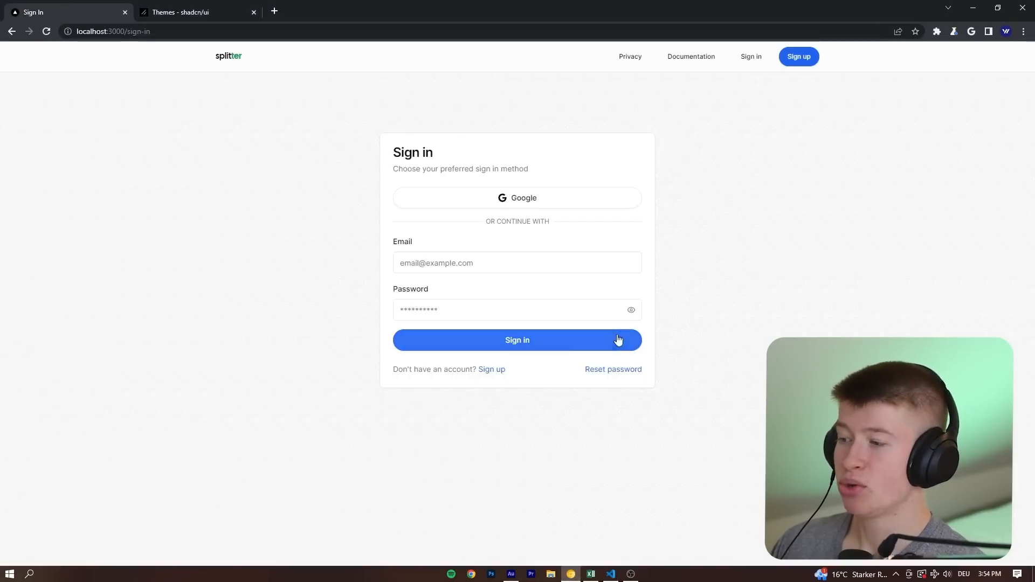
- Zoom in on the blue sign-in page, then return to the shadcn Themes tab
key("ctrl+plus")
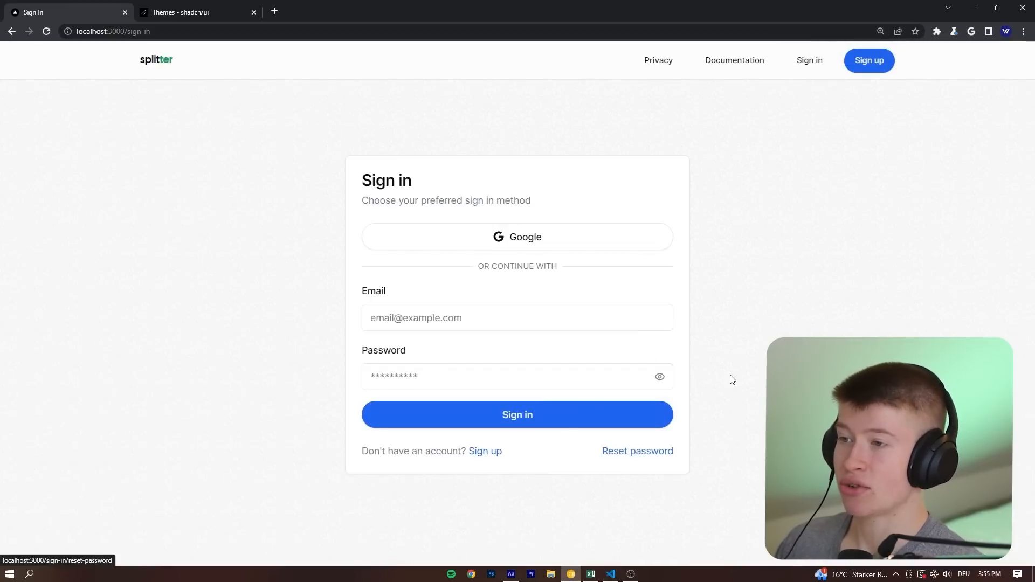
mouse_move(873, 266)
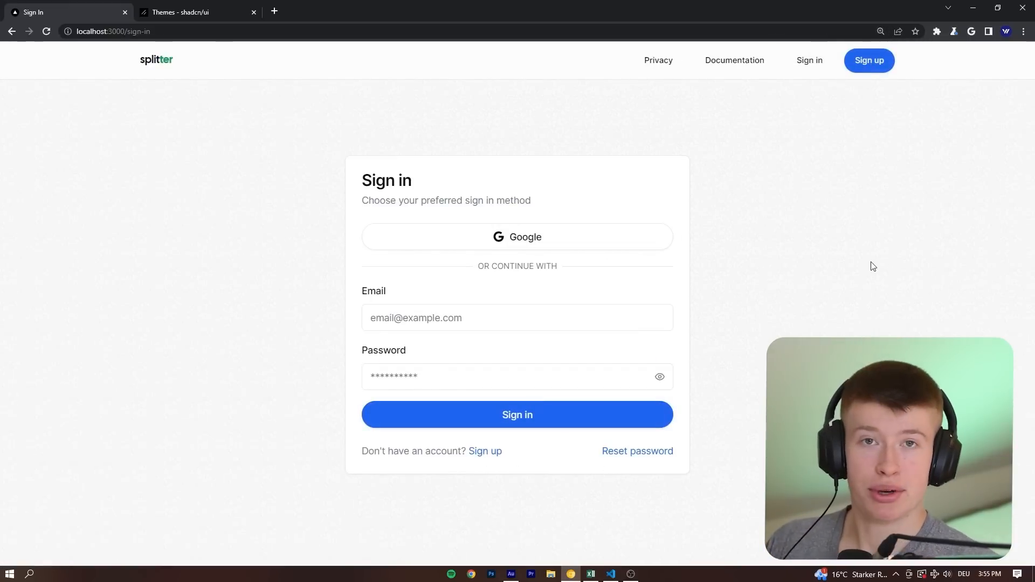
mouse_move(517, 414)
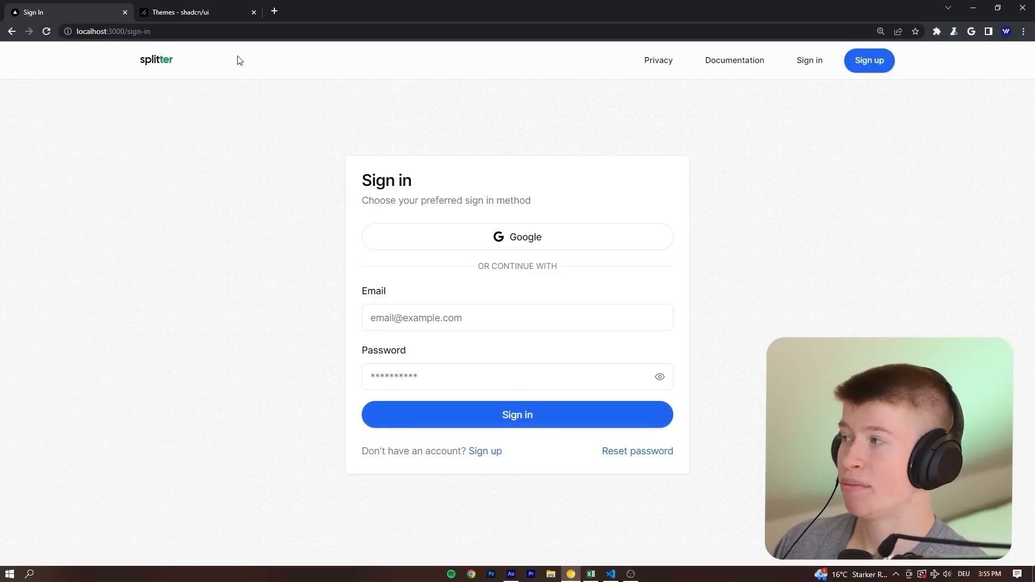
left_click(191, 11)
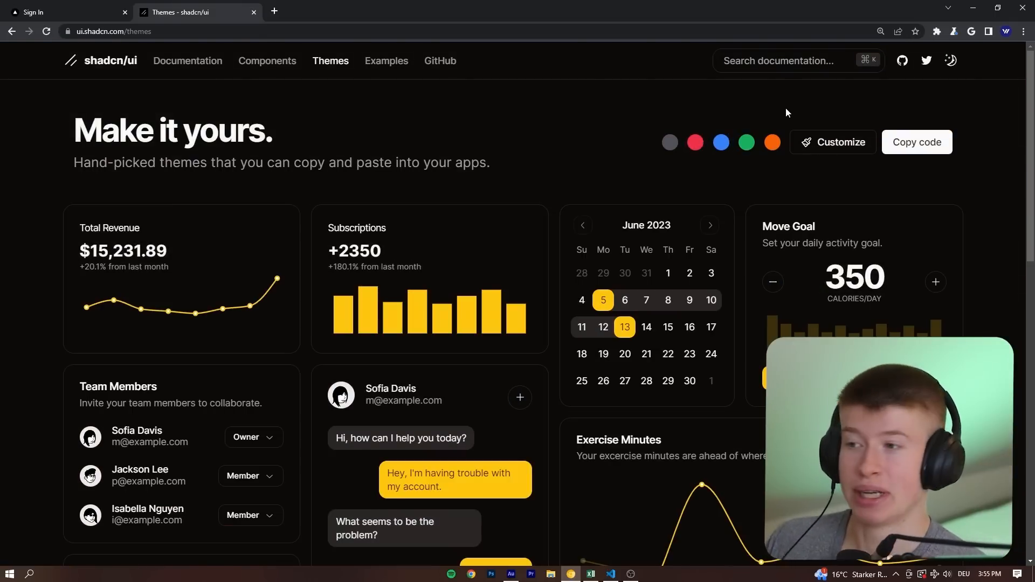
- Customize an orange dark-mode theme with radius 0.5 and copy its CSS variables
left_click(695, 141)
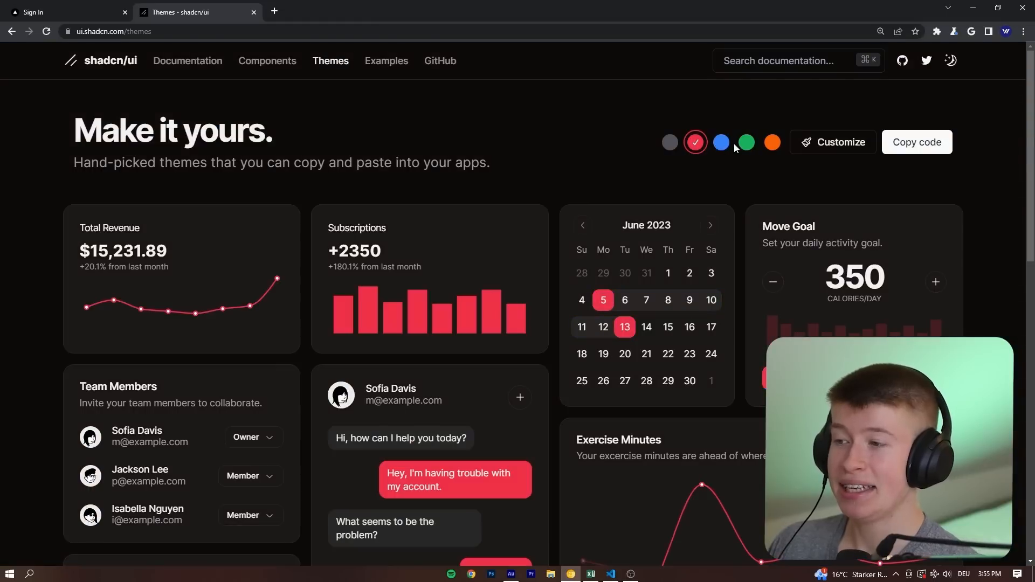
left_click(720, 141)
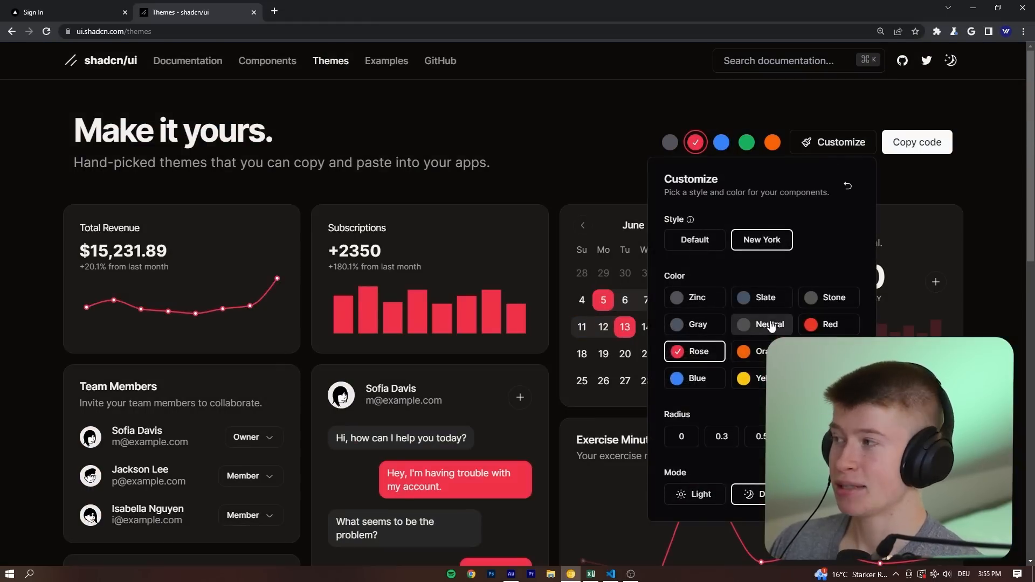
left_click(761, 351)
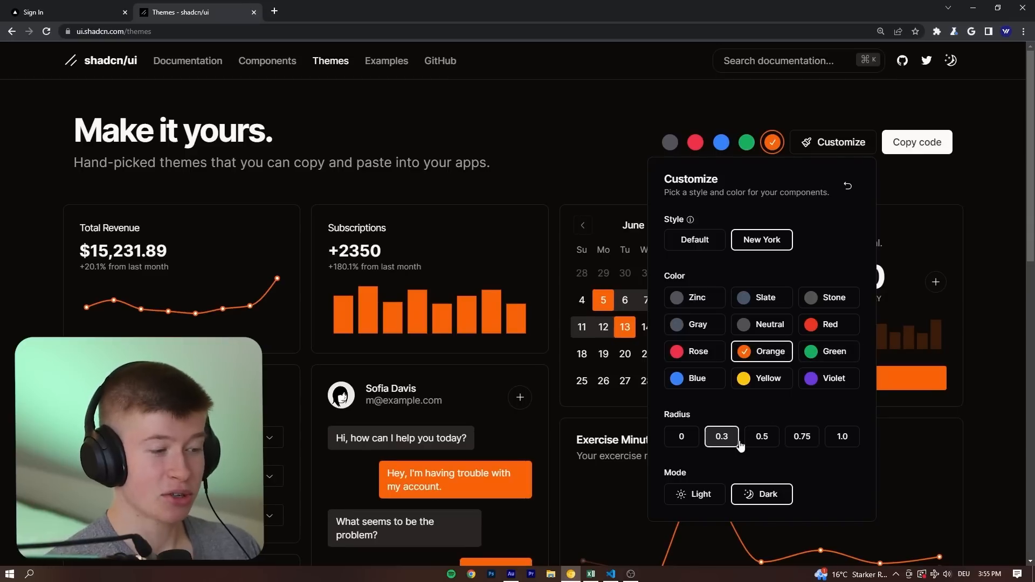
left_click(761, 436)
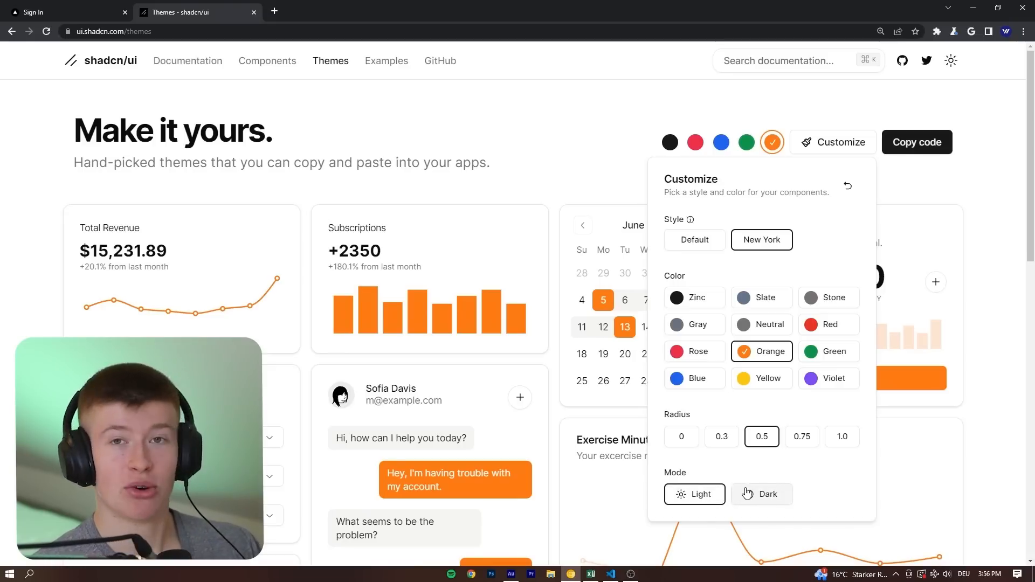
left_click(761, 493)
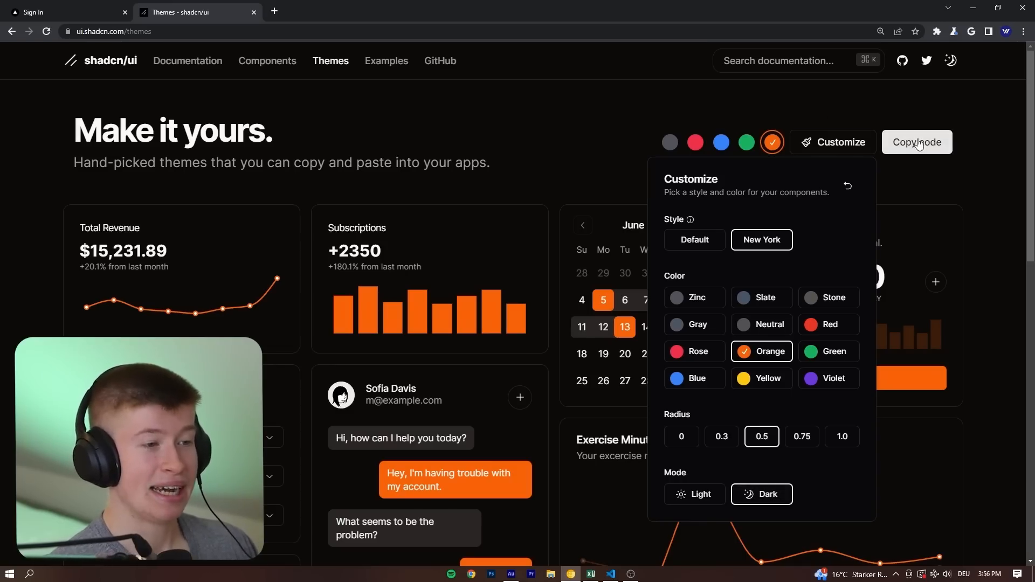
left_click(917, 142)
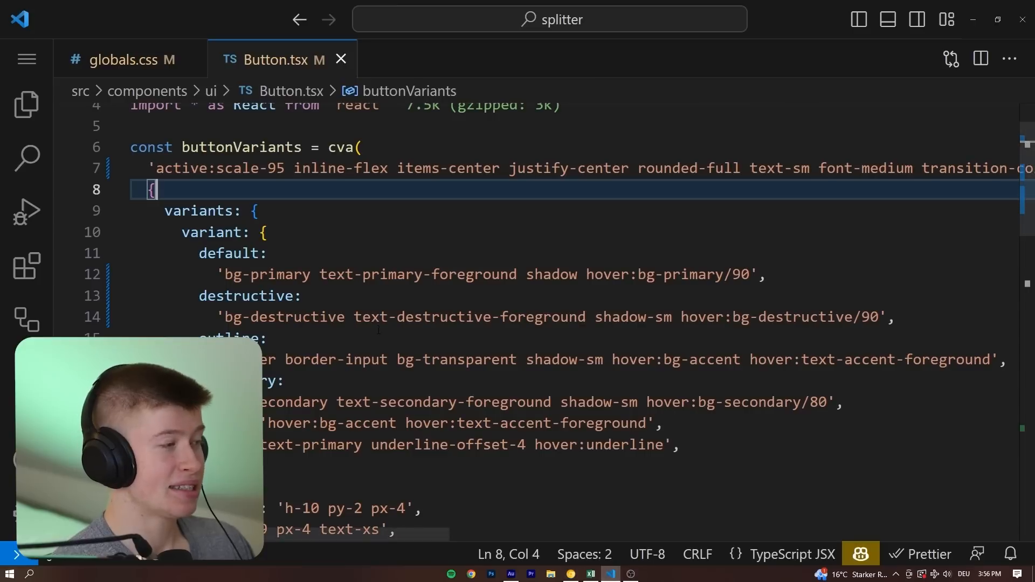
- Switch to globals.css to paste in the orange theme variables
left_click(124, 60)
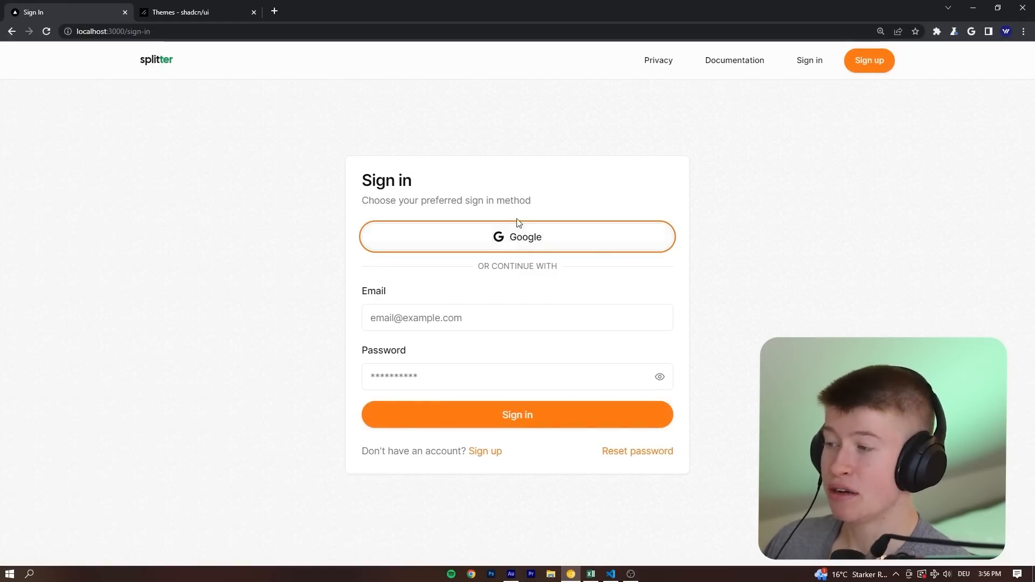
- Sign in with Google, start Create Set, then scroll the shadcn Themes page
left_click(517, 317)
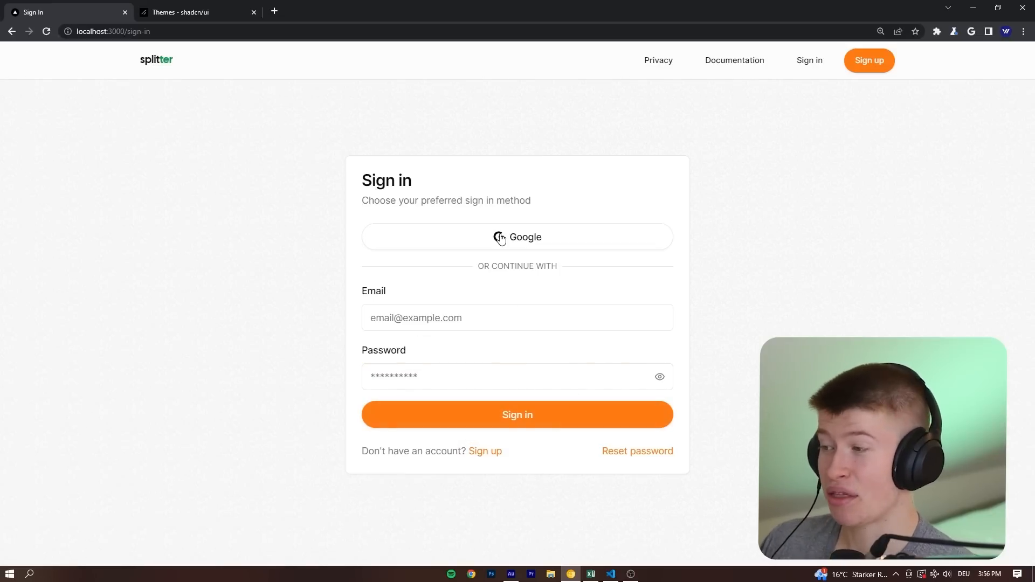
left_click(517, 237)
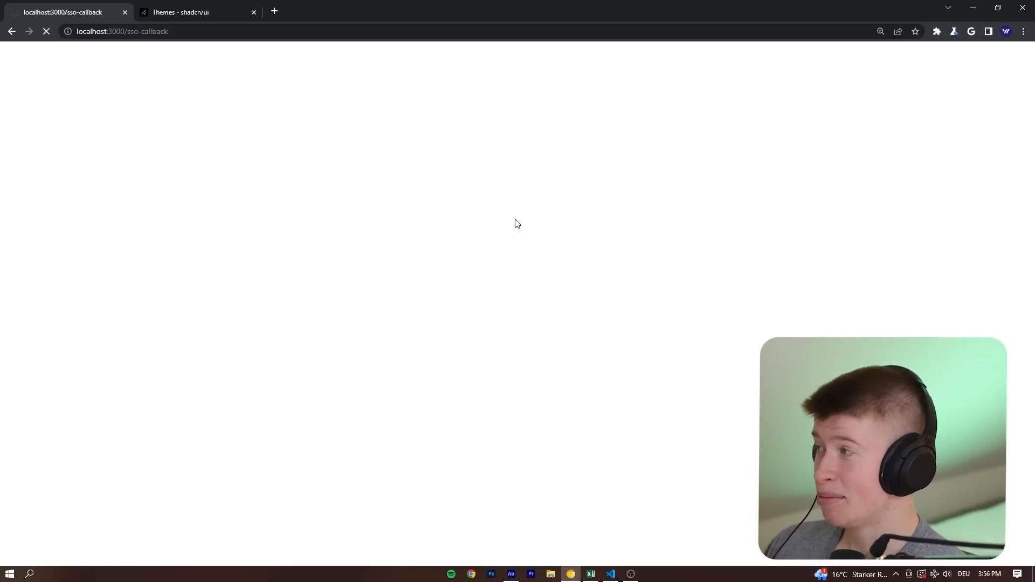
mouse_move(572, 165)
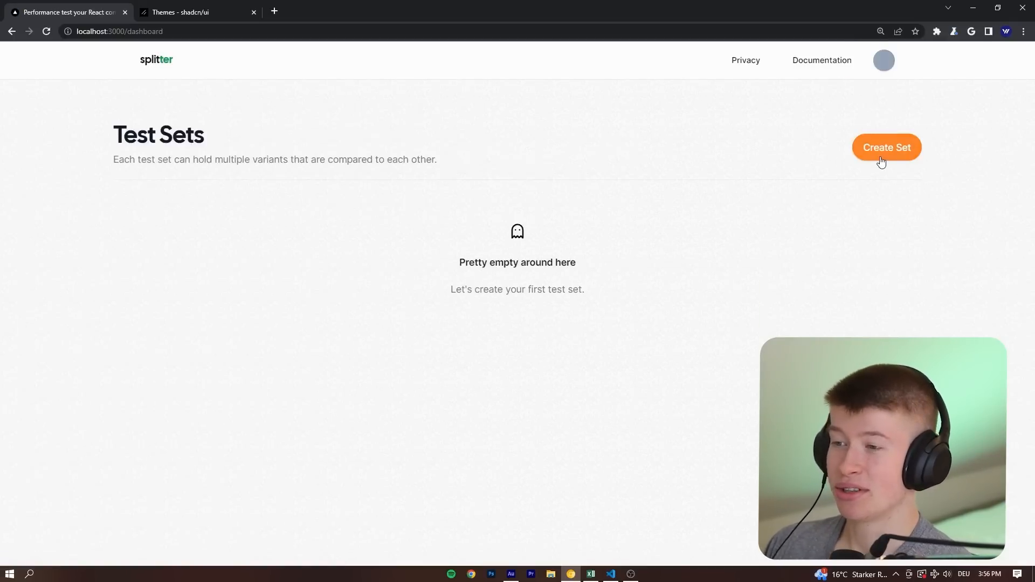
left_click(886, 147)
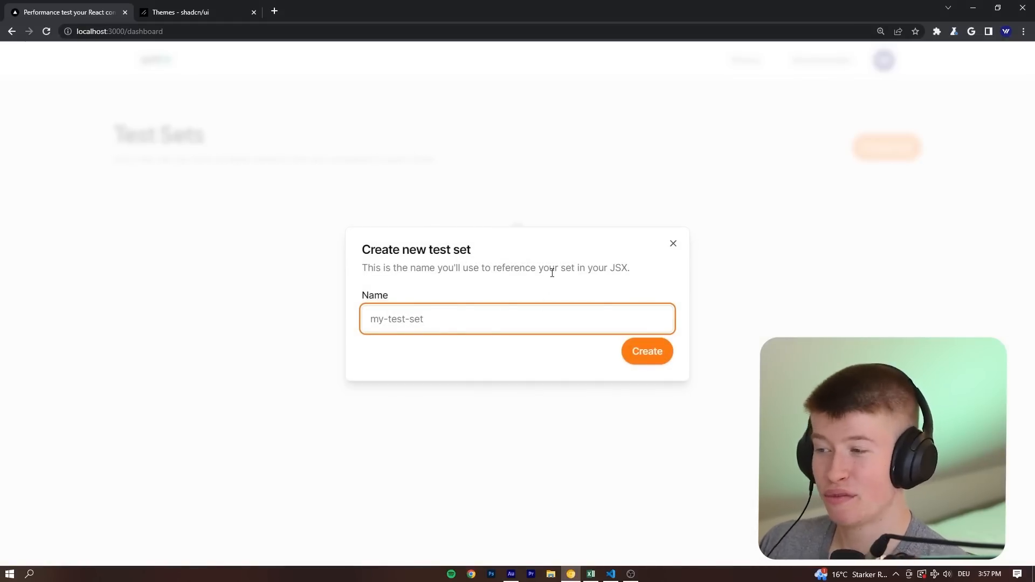
left_click(191, 12)
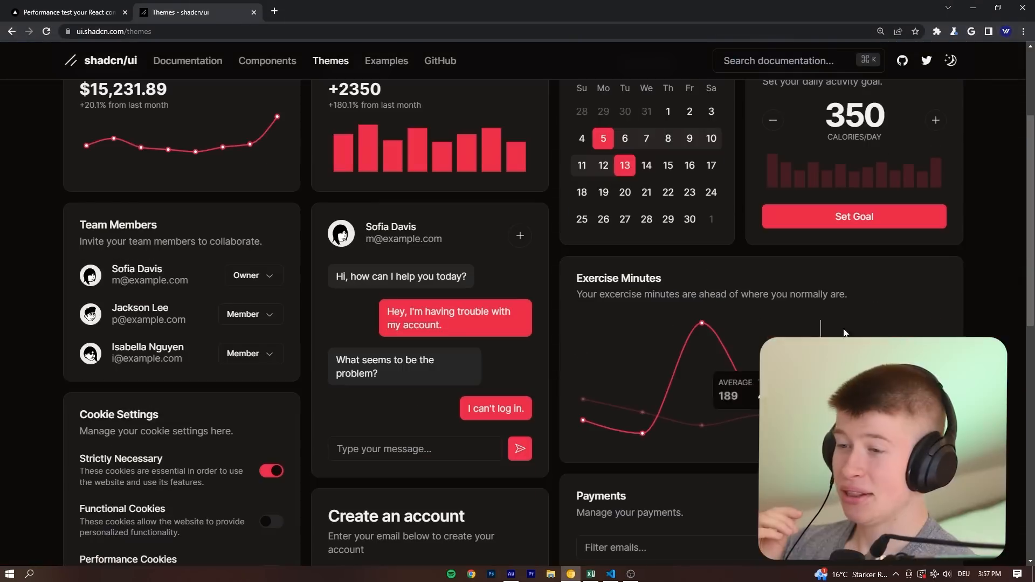
scroll("down", 3)
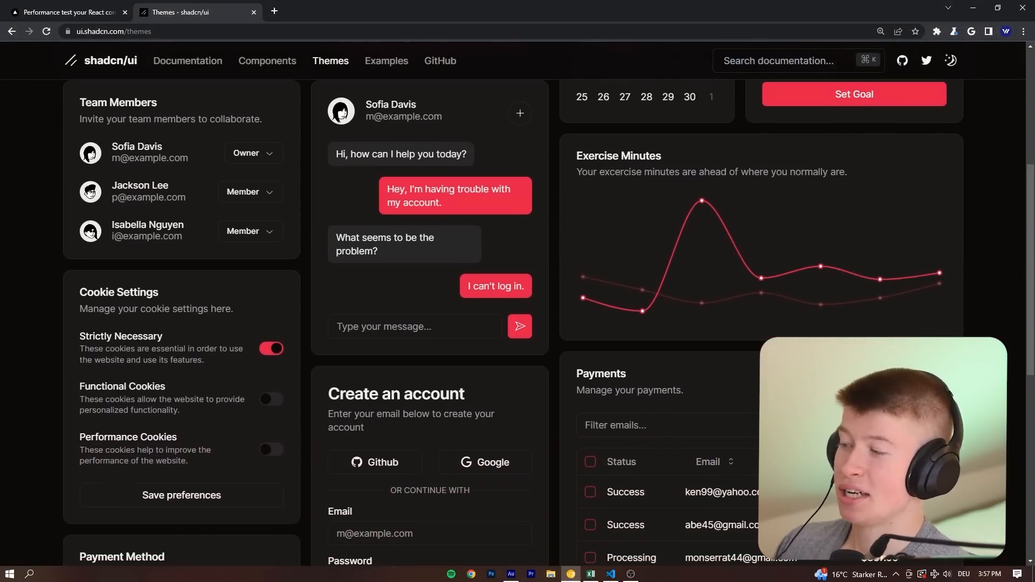